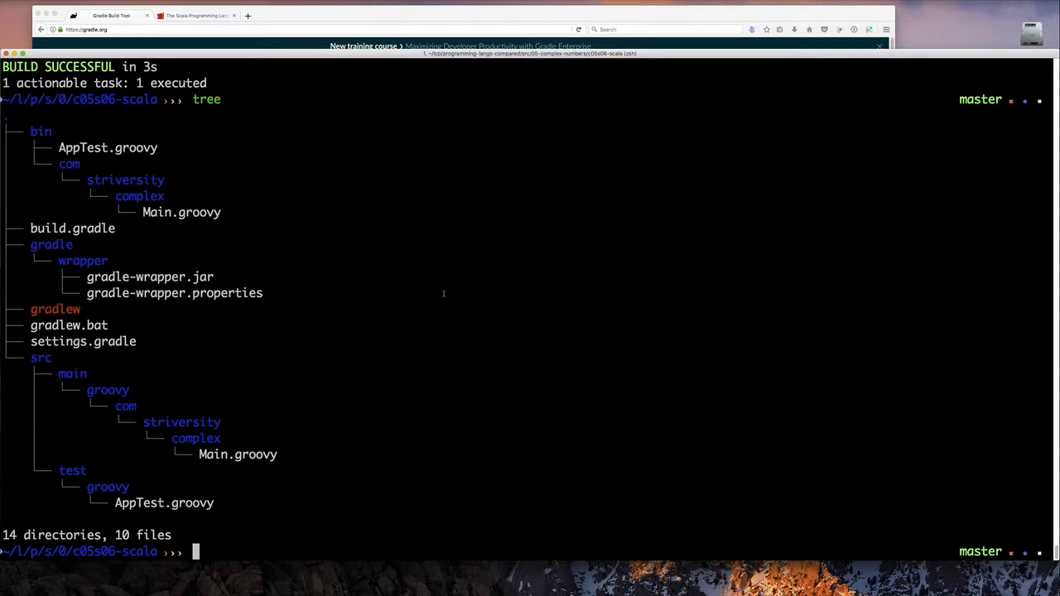
# Delete the bin folder with 'rm -rf bin' and launch VS Code on the project with 'code .'
pyautogui.write('rm -rf bin')
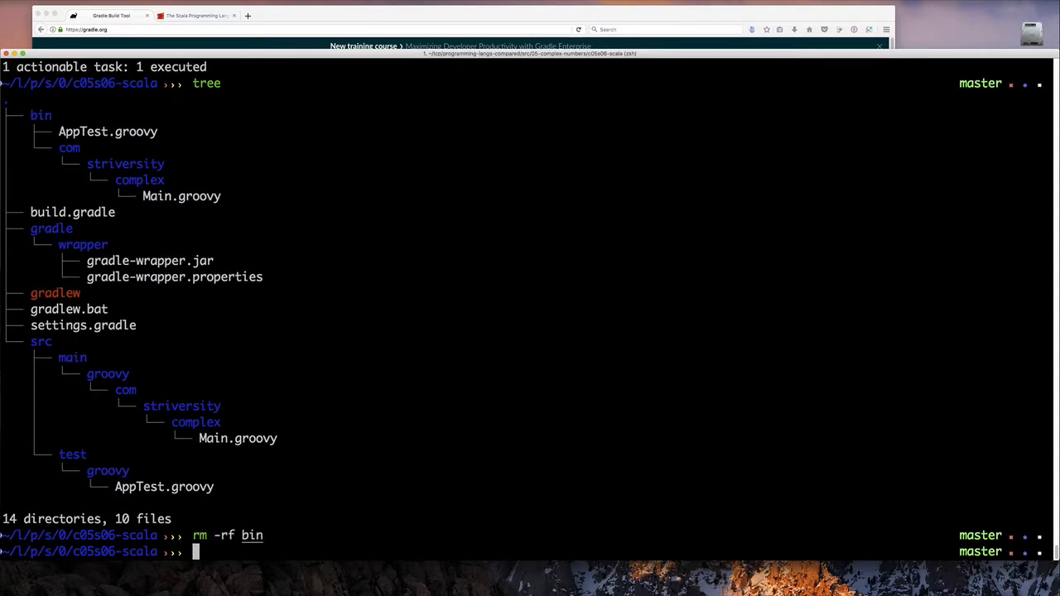
pyautogui.write('code .')
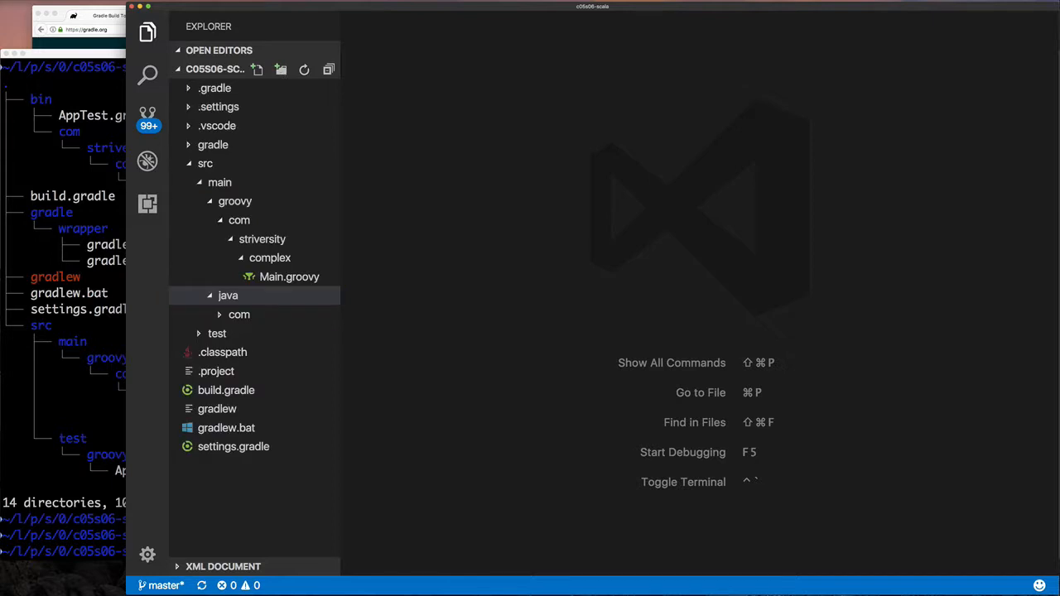
# Expand the com/striversity packages, rename Main.groovy to Main.scala, and select the groovy plugin in build.gradle
pyautogui.click(239, 315)
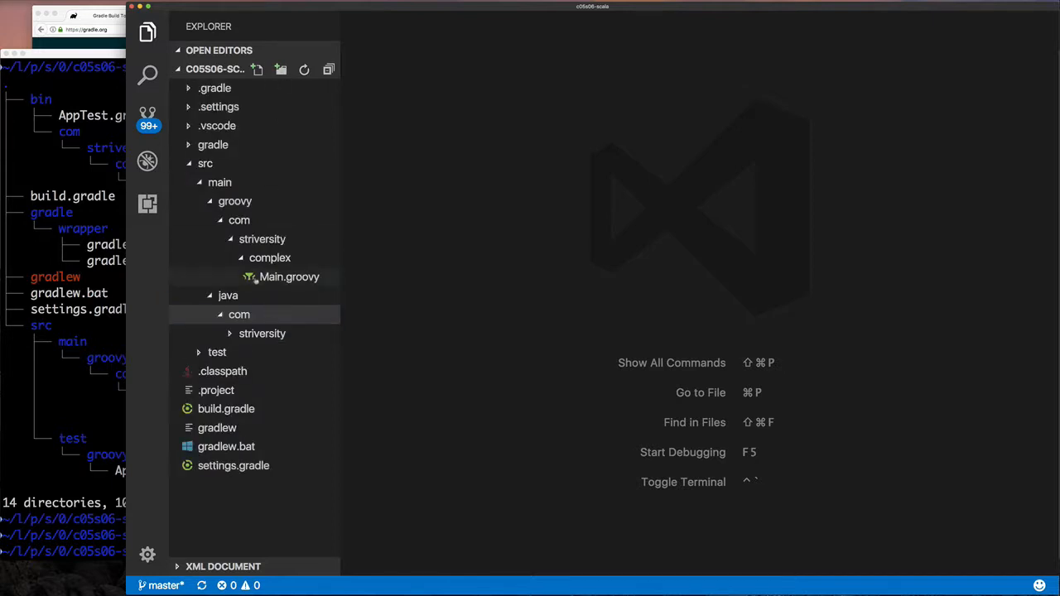
pyautogui.click(235, 200)
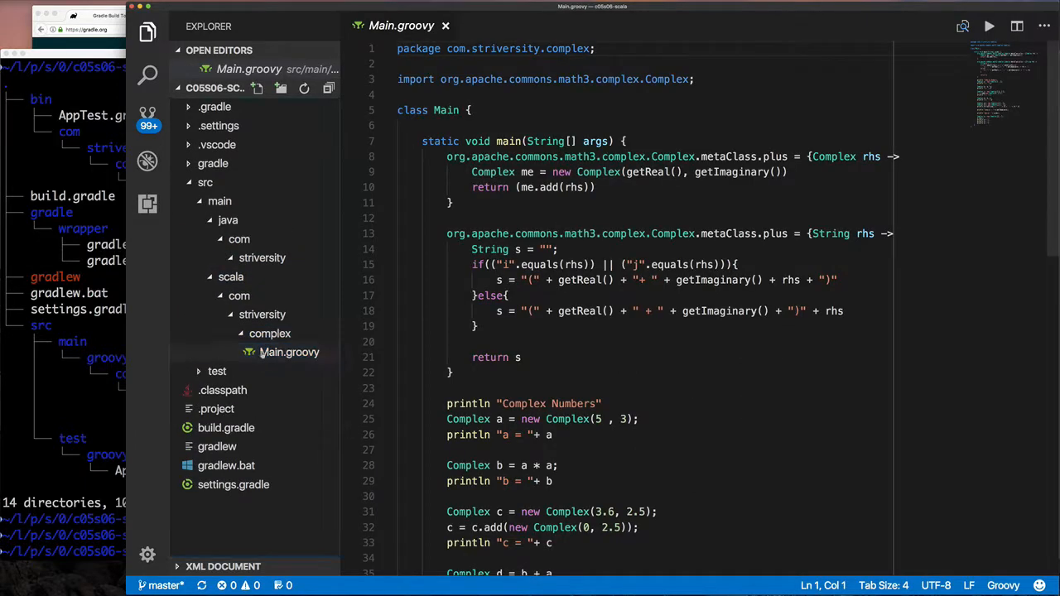
pyautogui.click(285, 352)
pyautogui.write('Main.scala')
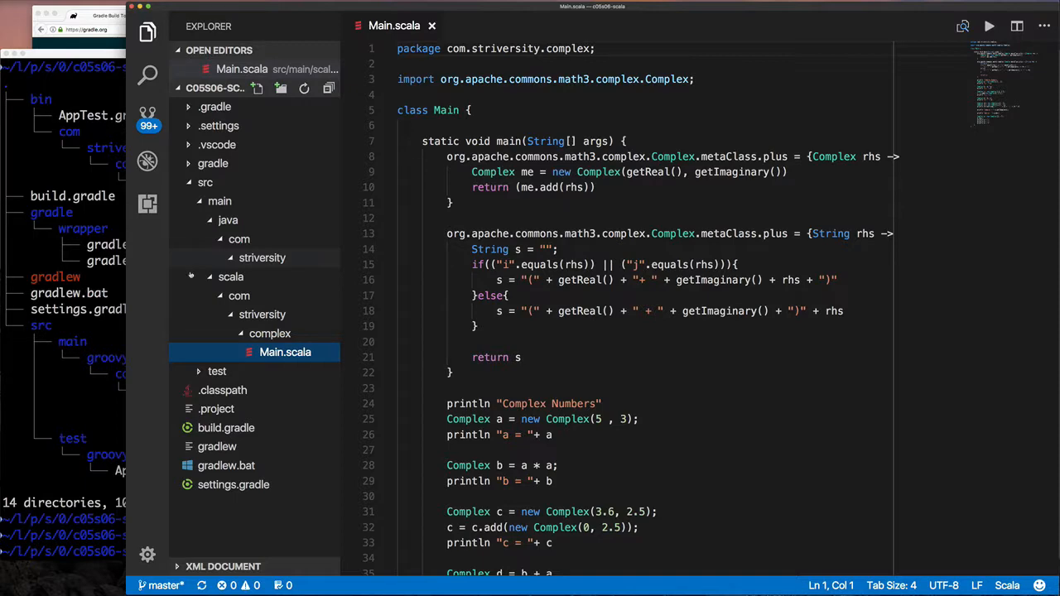
pyautogui.click(226, 447)
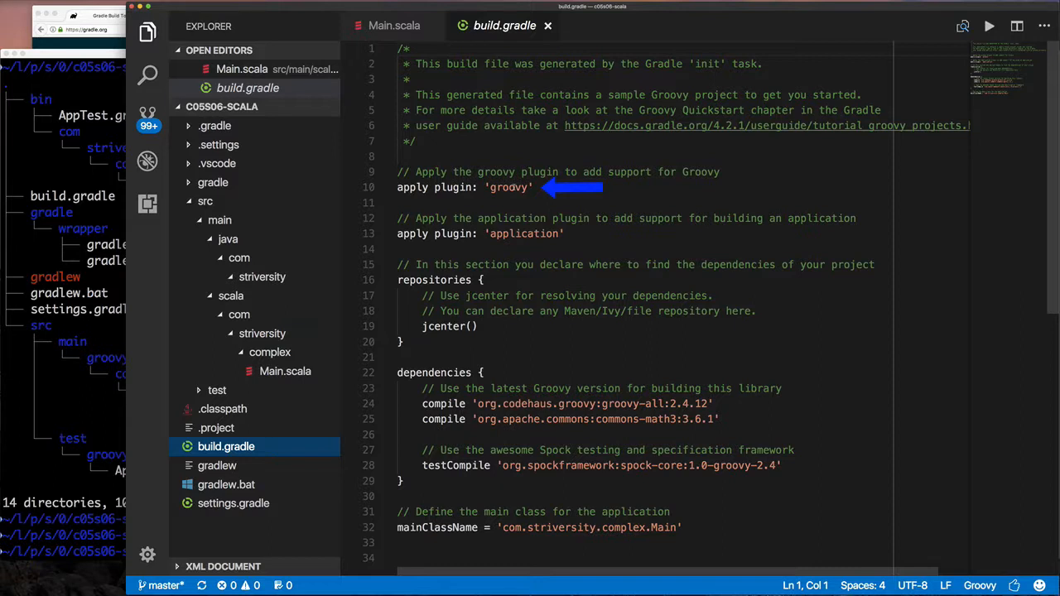
pyautogui.doubleClick(508, 187)
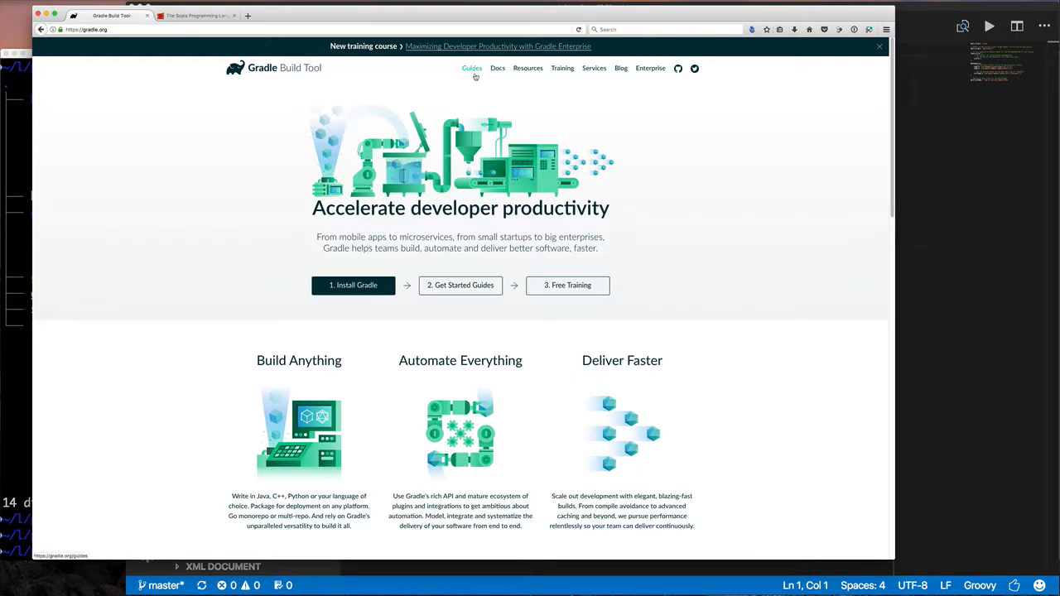
# Go from gradle.org Docs to the User Manual's Scala Plugin chapter and select its dependency example
pyautogui.click(498, 68)
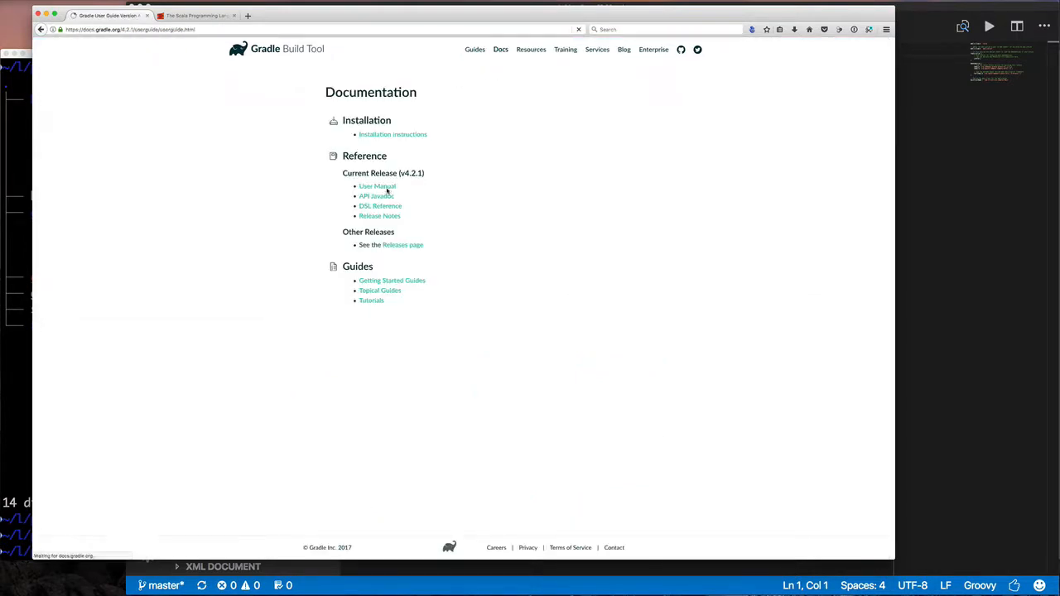
pyautogui.click(377, 186)
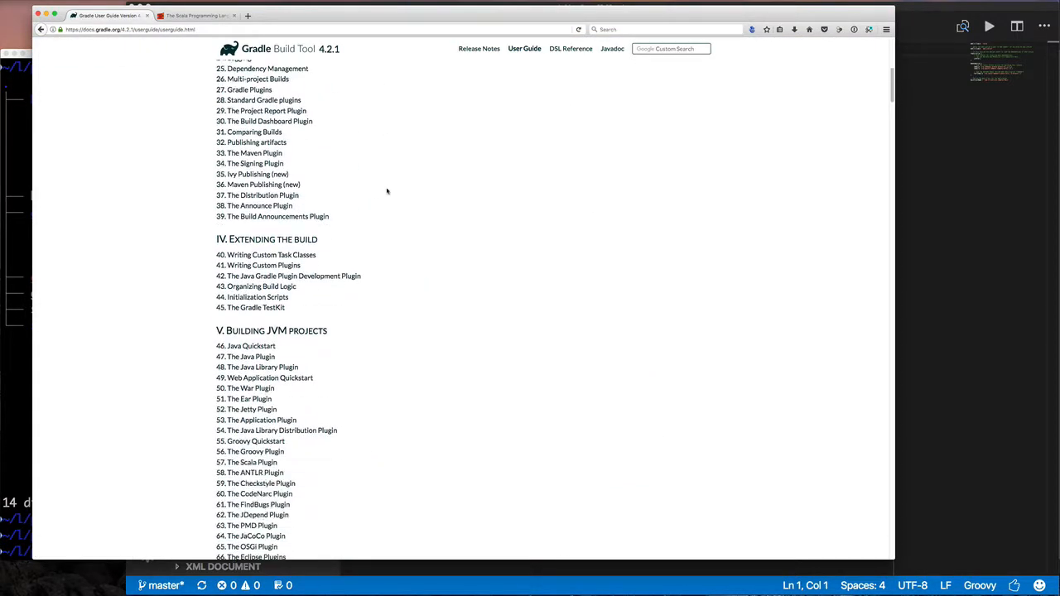
pyautogui.scroll(-3)
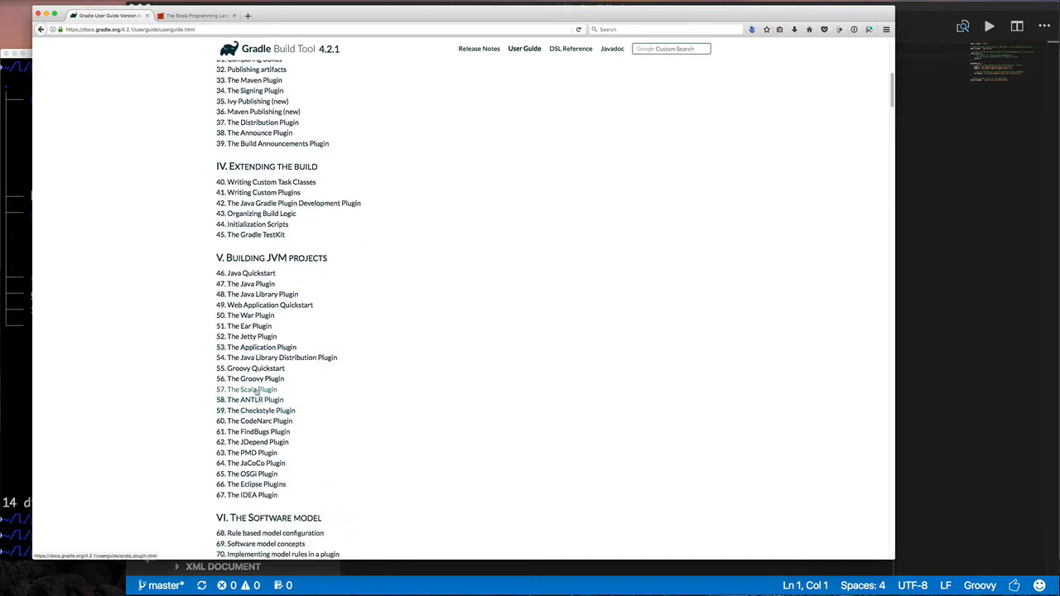
pyautogui.click(252, 389)
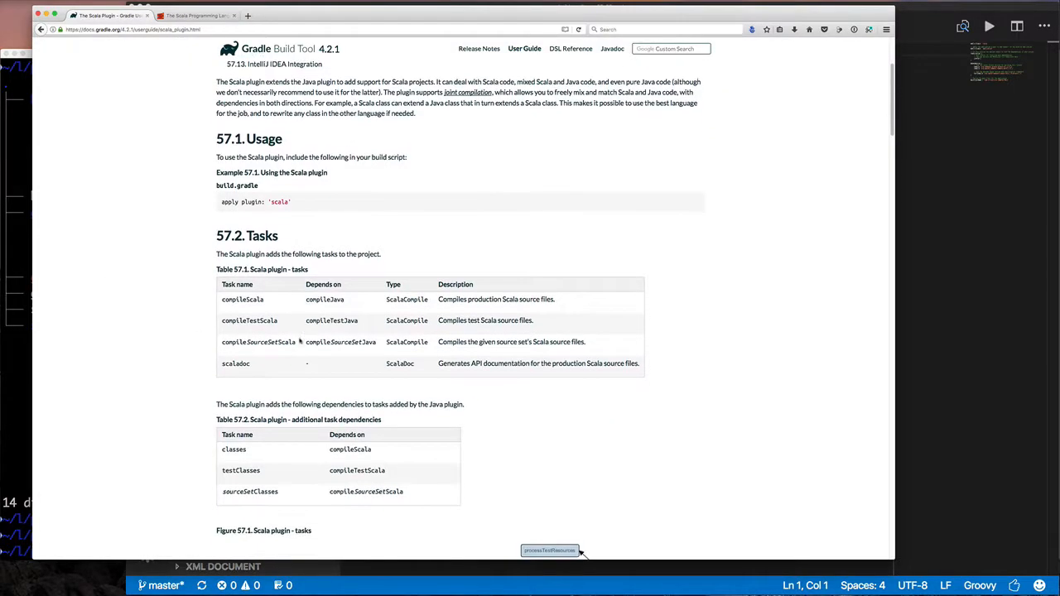
pyautogui.scroll(-3)
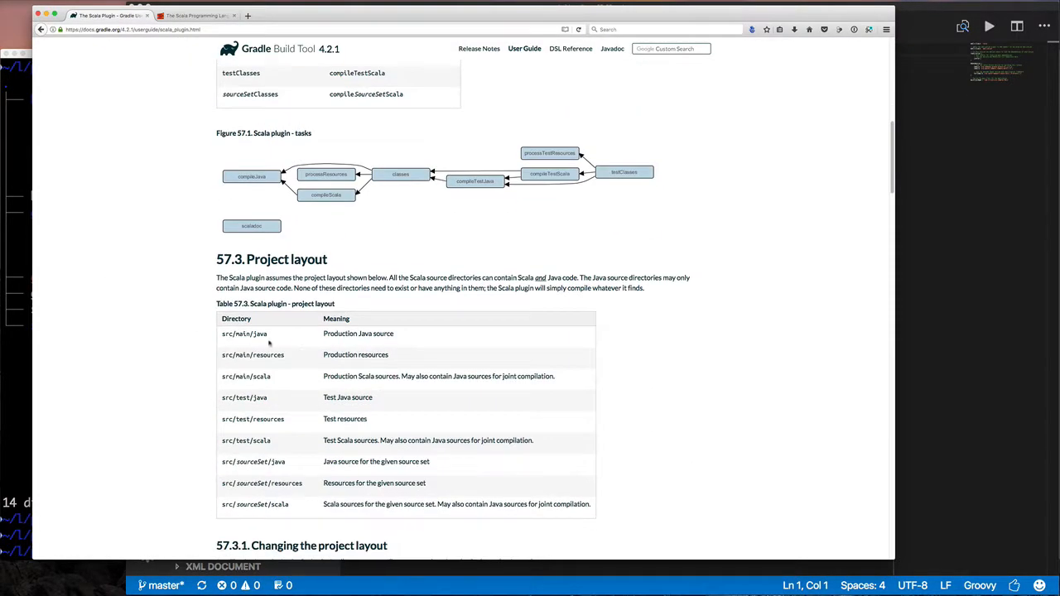
pyautogui.scroll(-3)
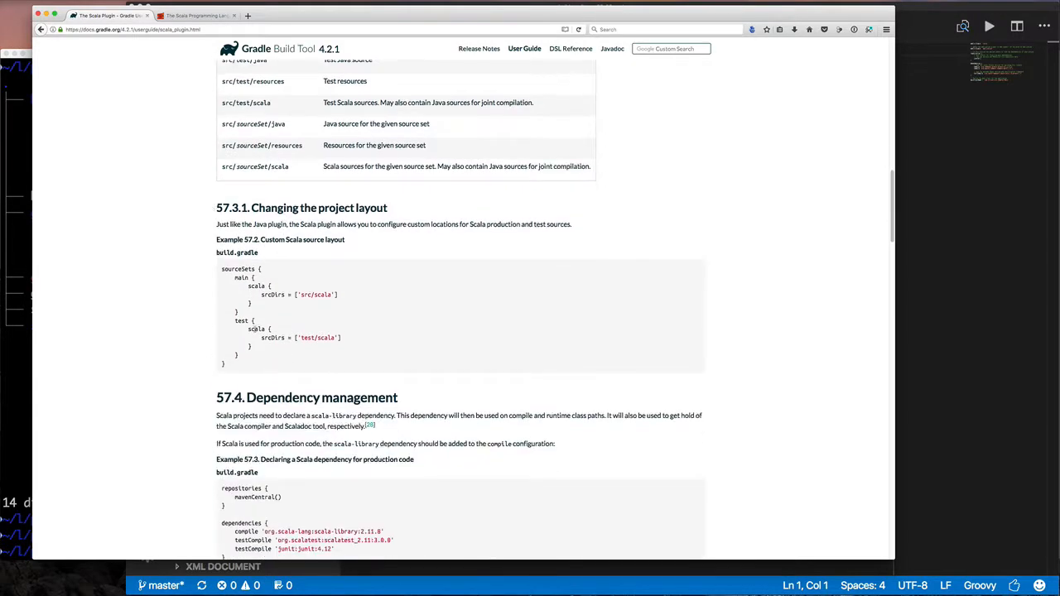
pyautogui.scroll(-3)
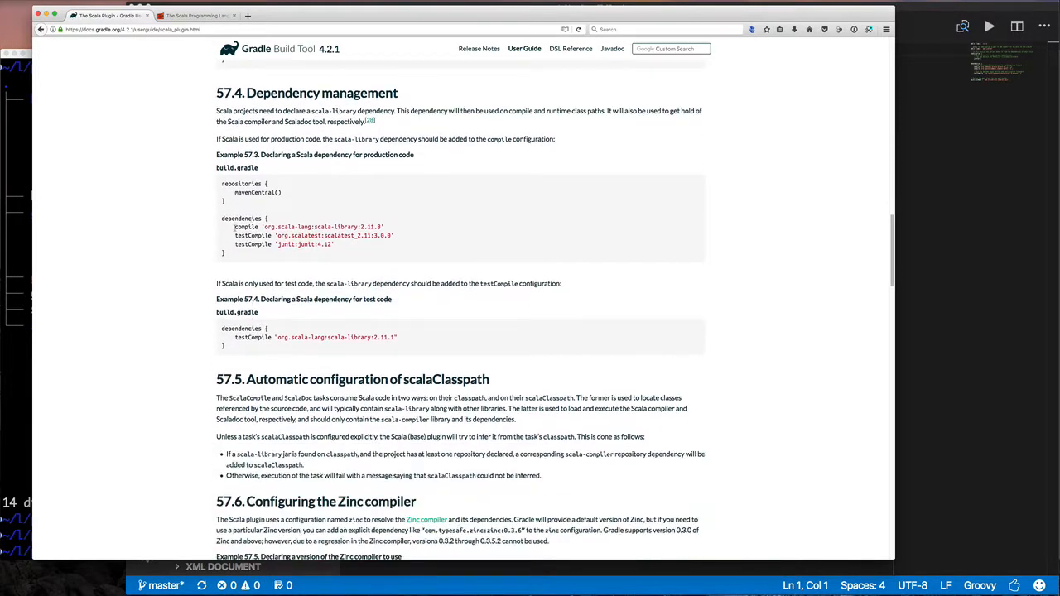
pyautogui.moveTo(234, 226); pyautogui.dragTo(393, 236)
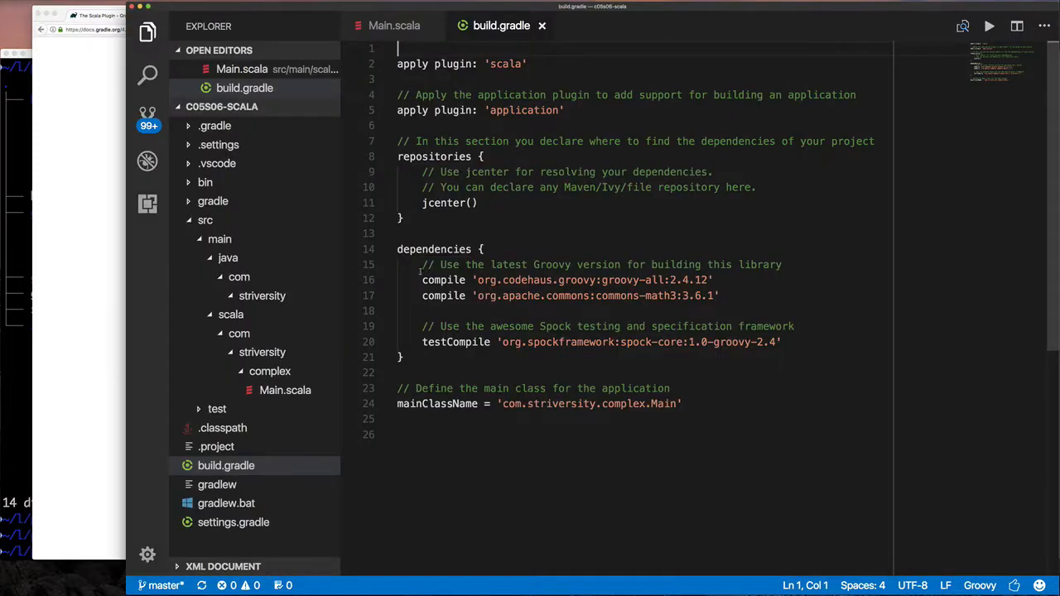
# Overwrite the Groovy dependency and its comment in build.gradle with the Scala dependencies
pyautogui.moveTo(422, 264); pyautogui.dragTo(715, 280)
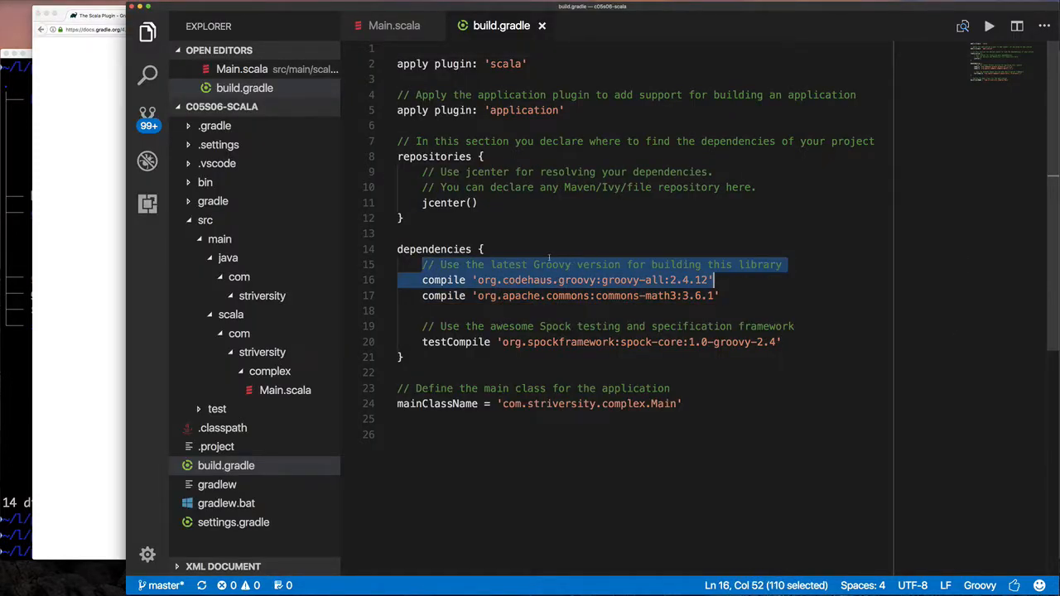
pyautogui.write('Scala')
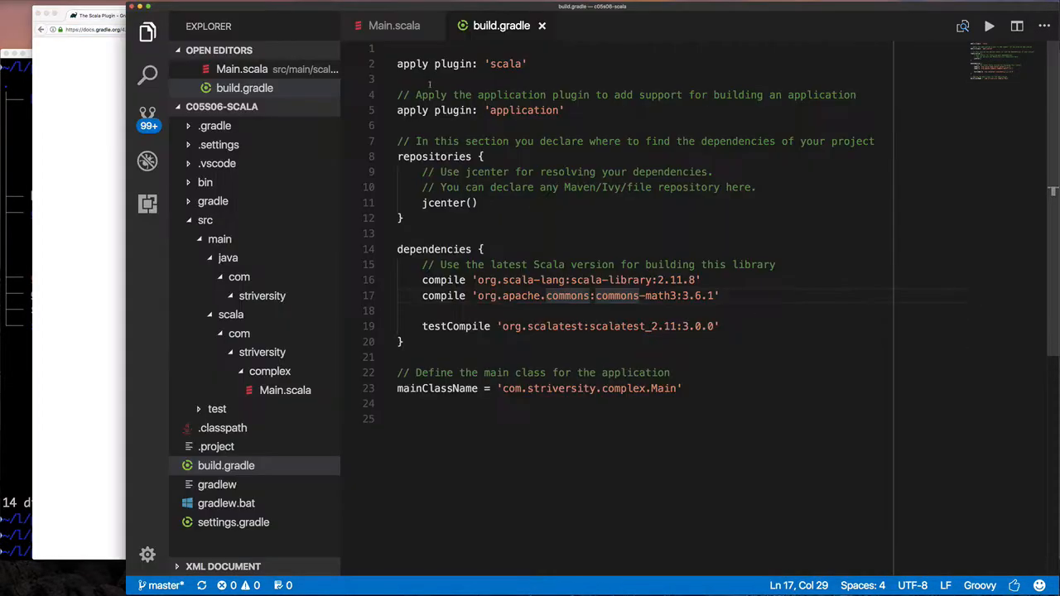
# In Main.scala, change 'class Main' to 'object Main'
pyautogui.click(394, 25)
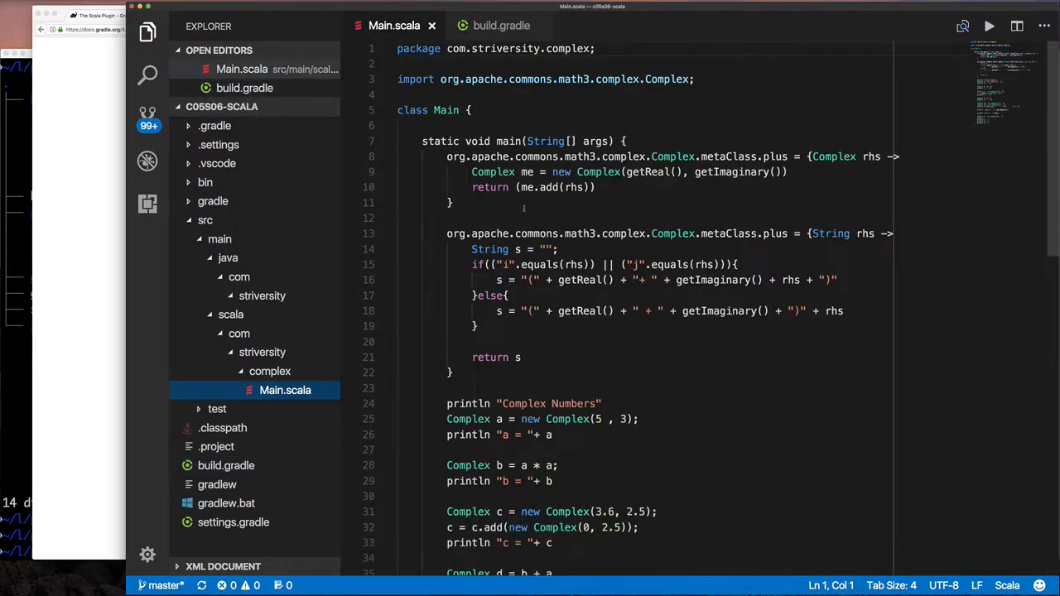
pyautogui.write('object')
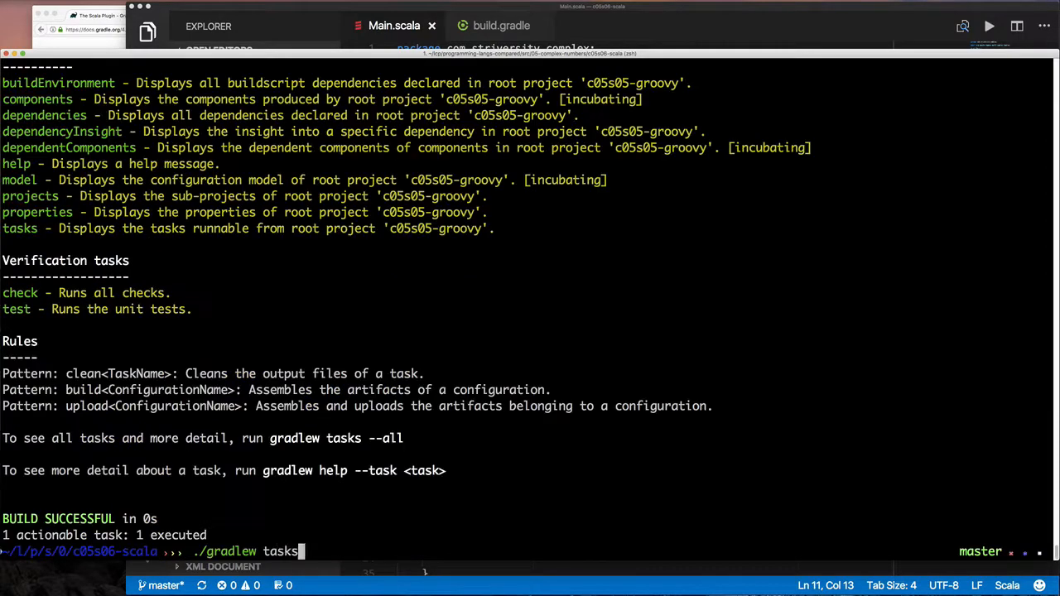
# Run the application with './gradlew run'
pyautogui.write('./gradlew run')
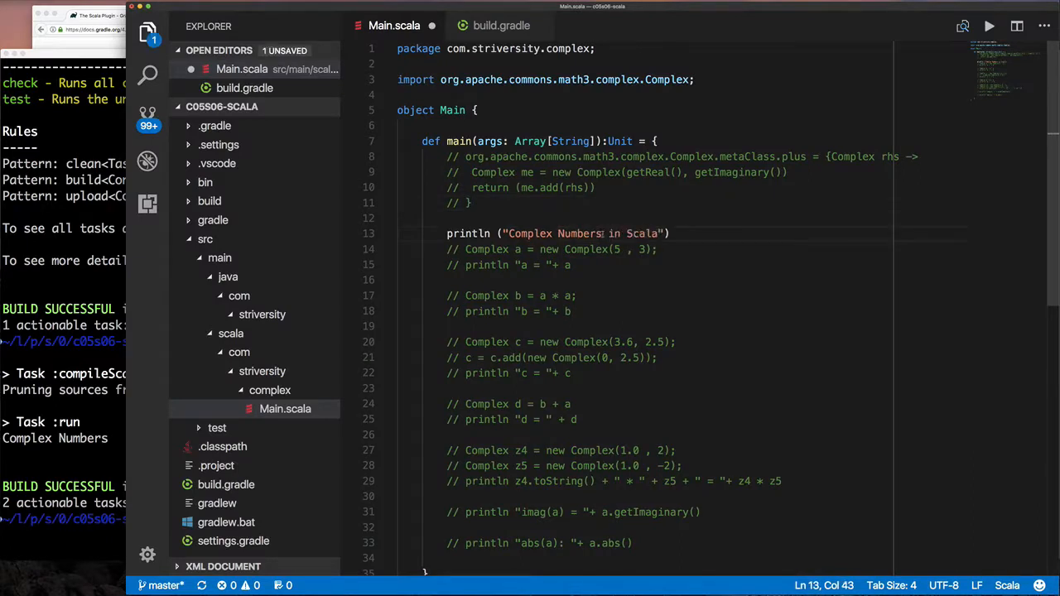
# Create a new greet folder inside the src/main/java/com/striversity package
pyautogui.rightClick(263, 313)
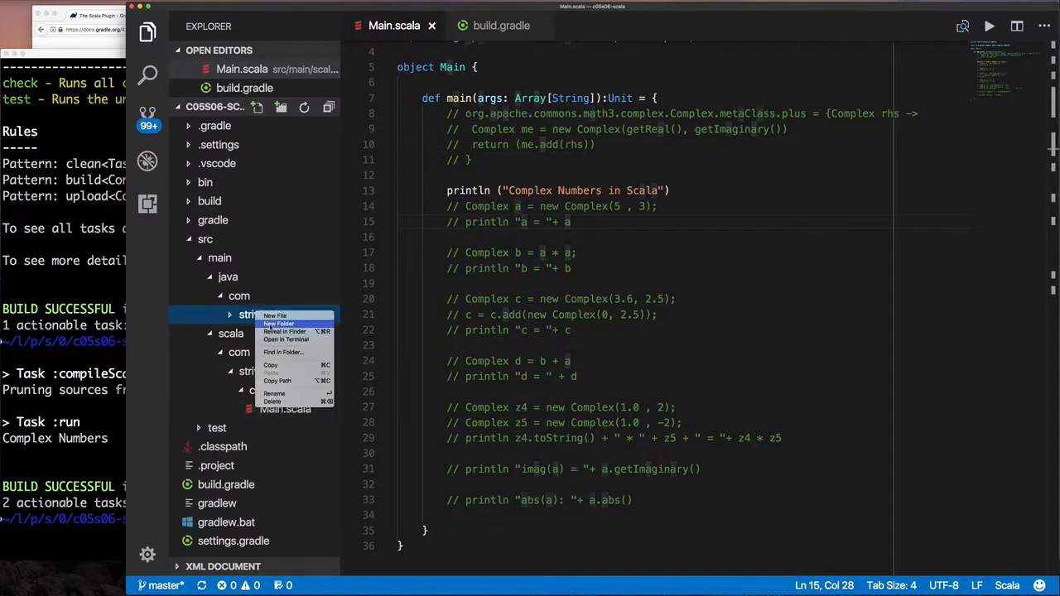
pyautogui.click(275, 316)
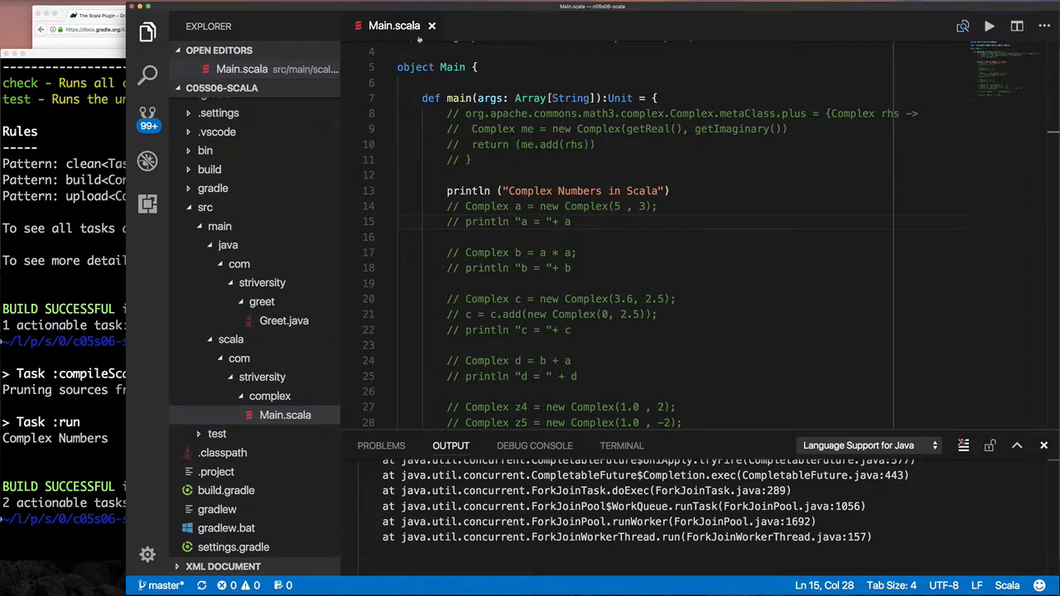
# Add 'val g = new Greet(); g.say("World!")' after the println and rerun './gradlew run'
pyautogui.press('enter')
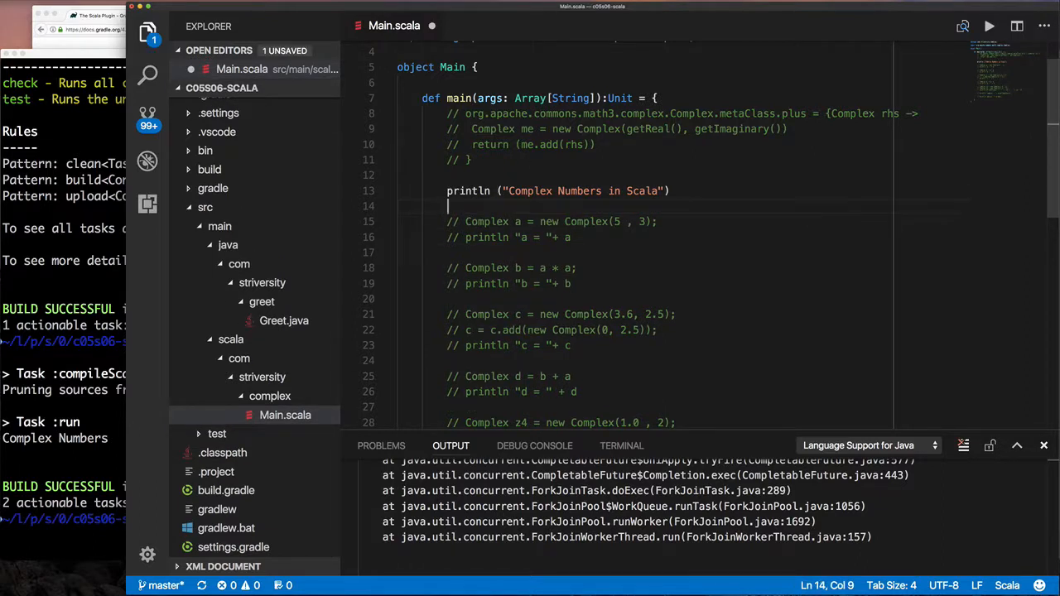
pyautogui.write('Gree')
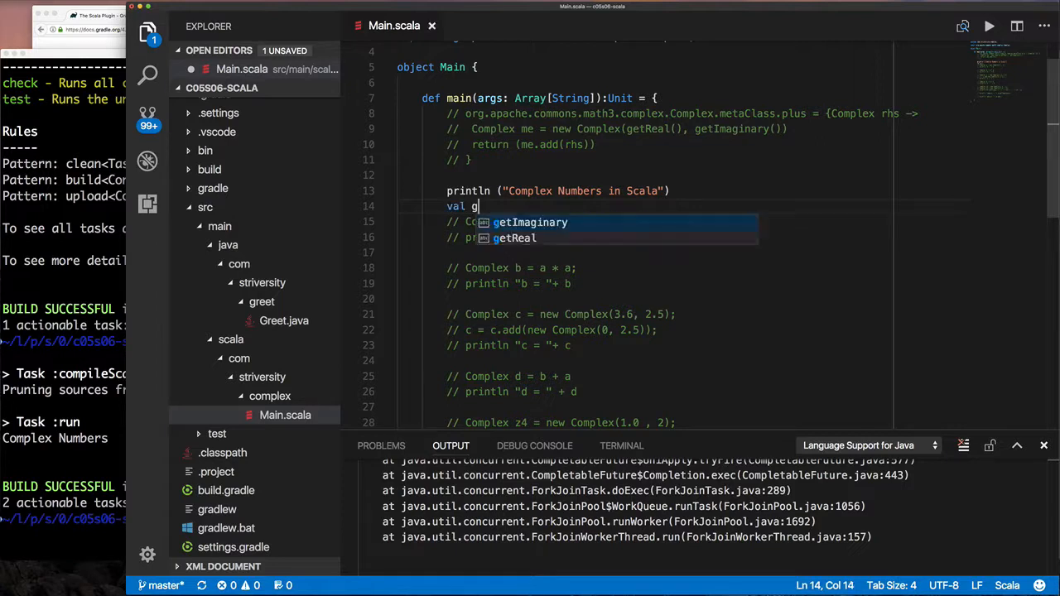
pyautogui.write('= new Greet();')
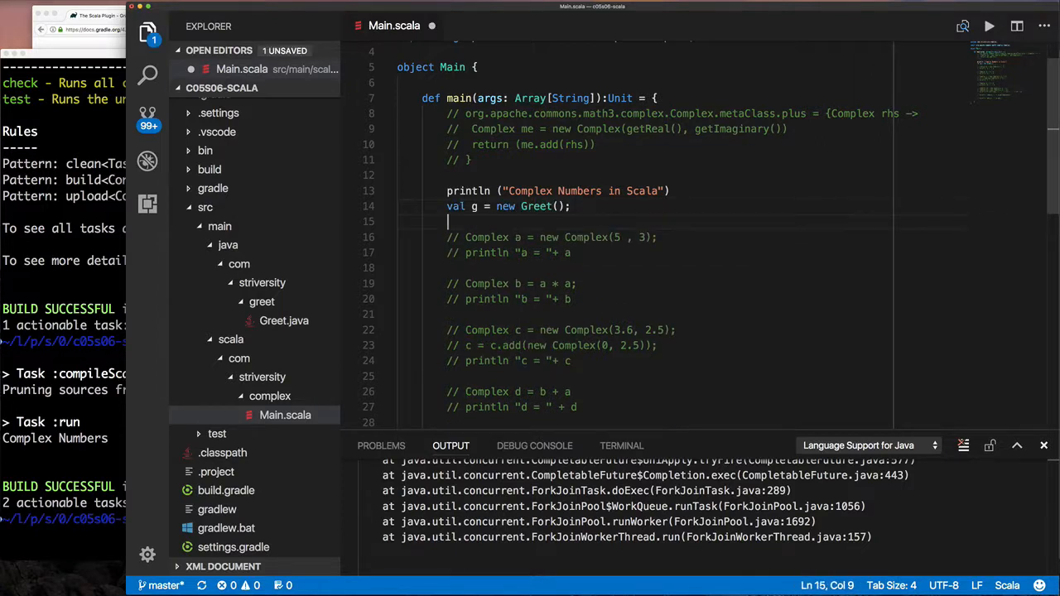
pyautogui.write('g.say("Wor")')
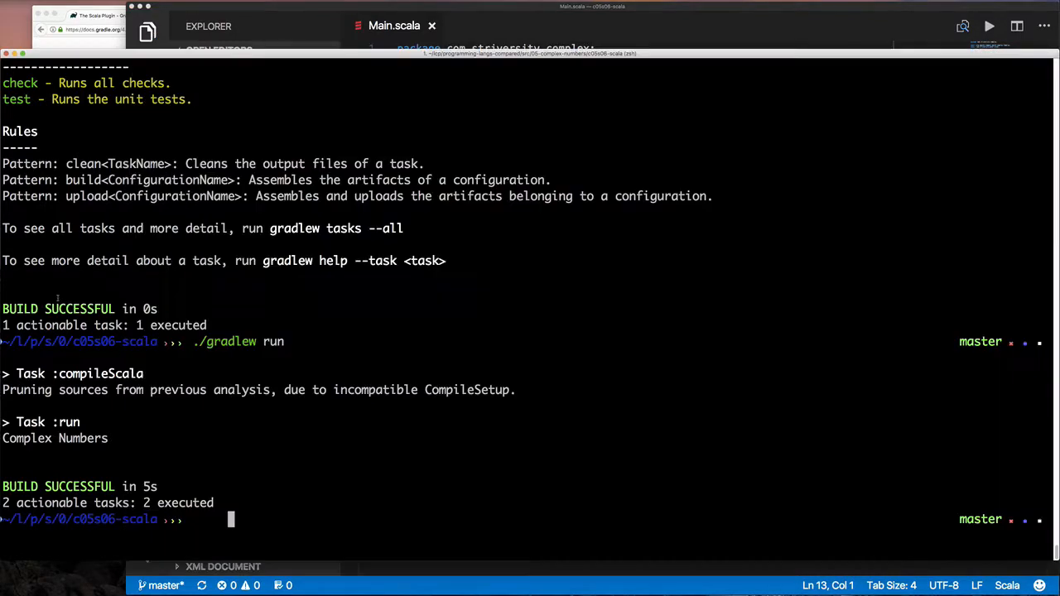
pyautogui.write('./')
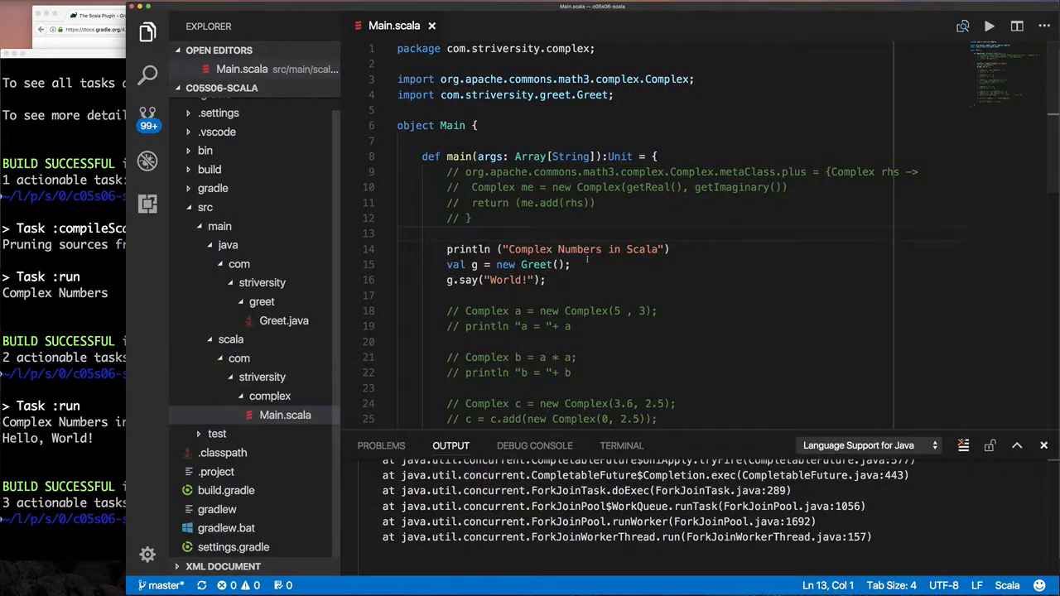
pyautogui.scroll(-3)
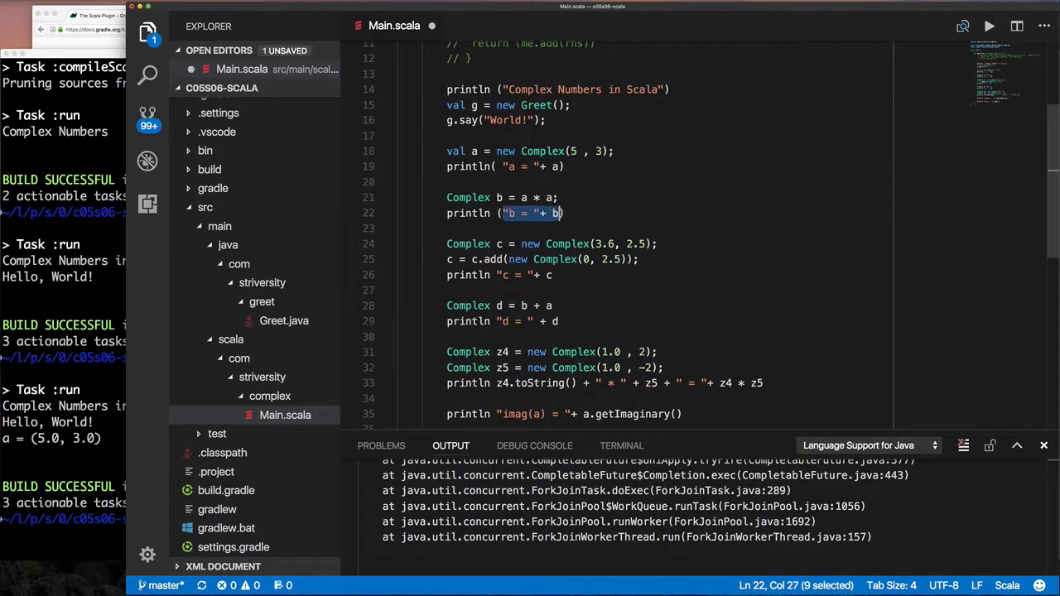
# Scroll Main.scala down to the commented Complex number examples
pyautogui.scroll(-3)
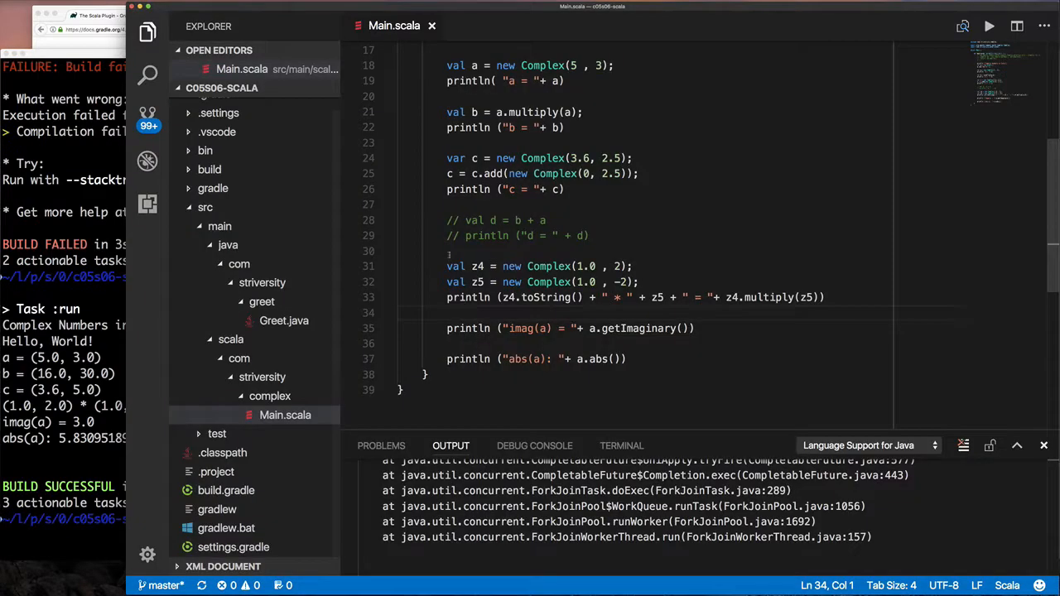
# Select the commented lines in Main.scala to edit them
pyautogui.moveTo(447, 220); pyautogui.dragTo(589, 235)
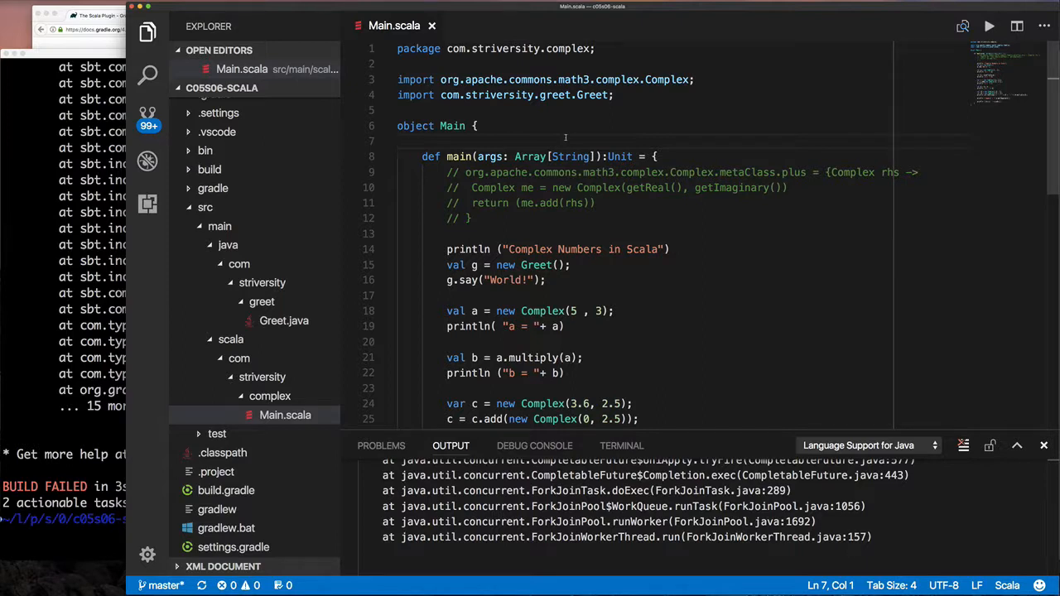
# Write implicit class ComplexImproved(c: Complex) with + and * delegating to c.add and c.multiply
pyautogui.write('implicit class ComplexImpo')
pyautogui.write('def +(rhs: Complex): Complex = c')
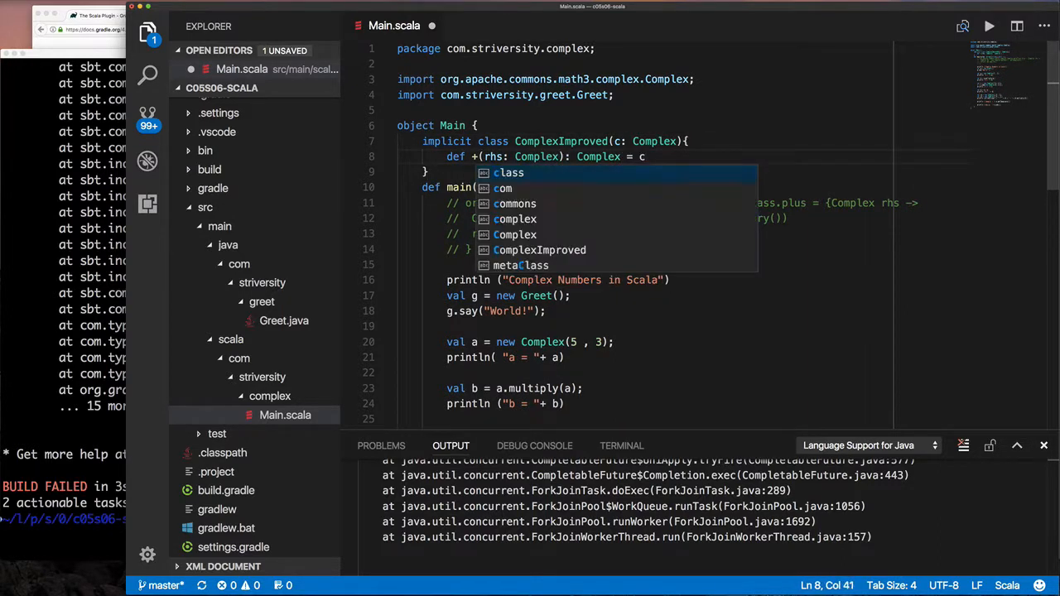
pyautogui.write('.add(rhs)')
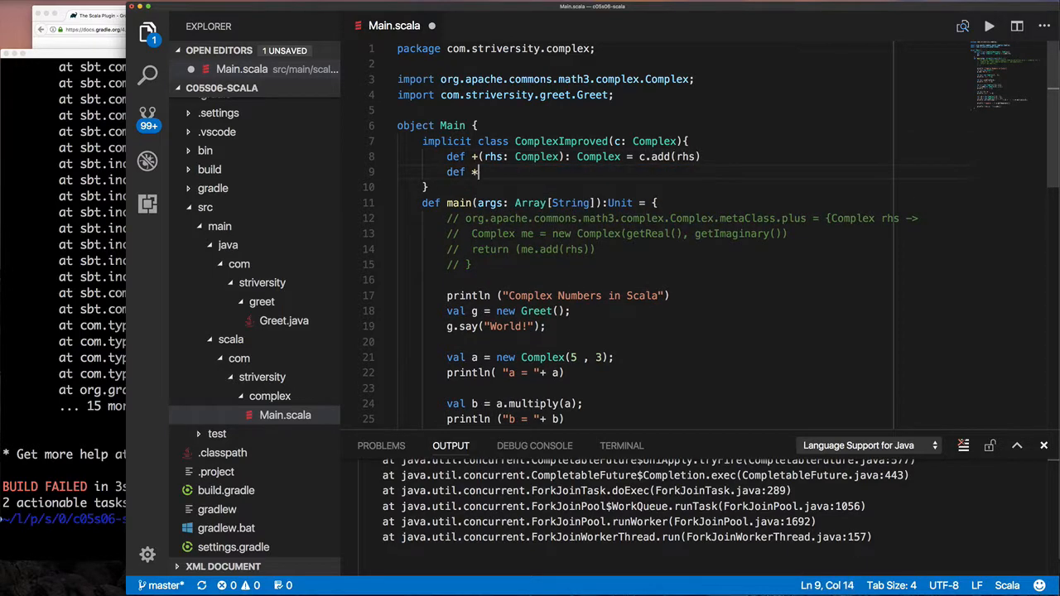
pyautogui.write('(rhs: Complex): Complex = c.multiply(rhs')
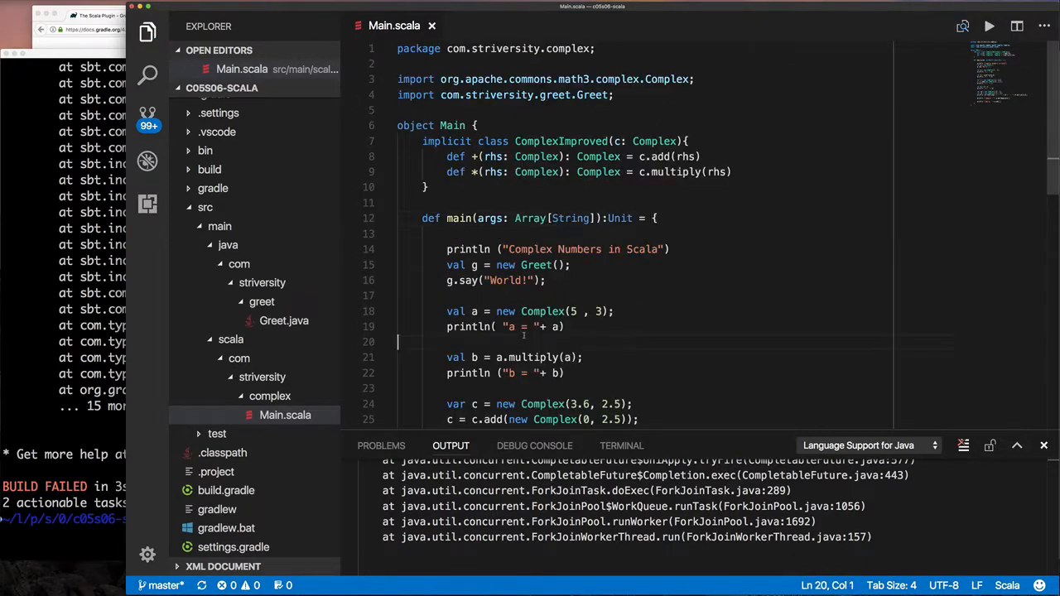
pyautogui.scroll(-3)
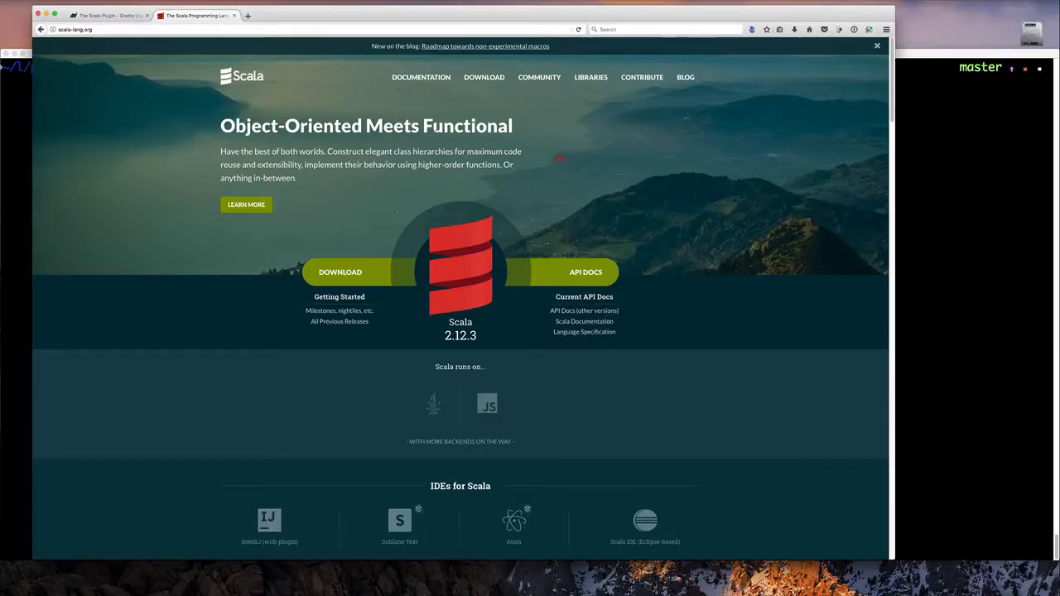
# Navigate Documentation, Tour of Scala, then Unified Types, and scroll to its type hierarchy
pyautogui.click(421, 77)
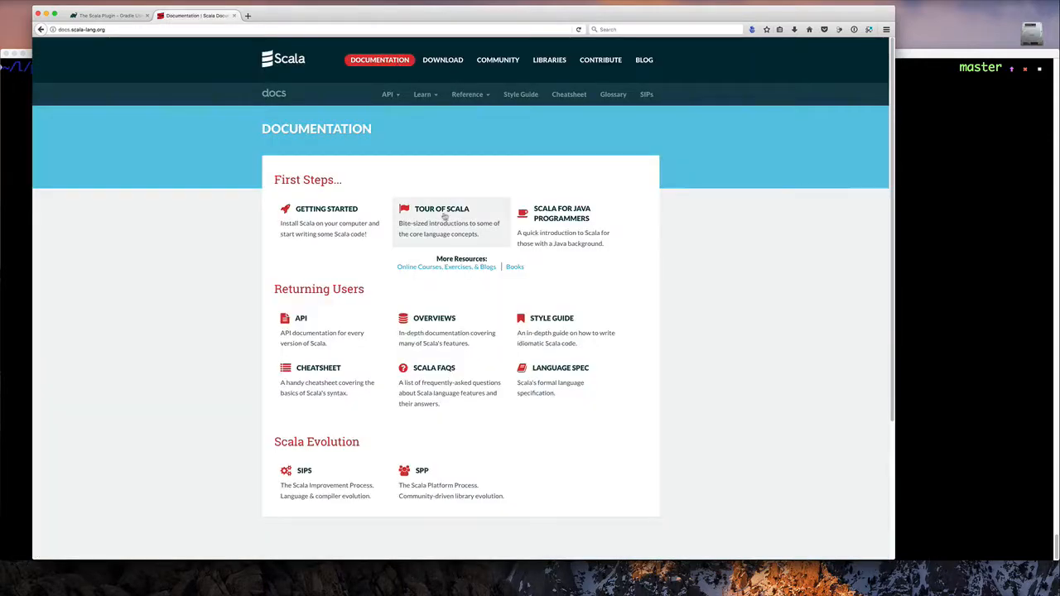
pyautogui.click(441, 208)
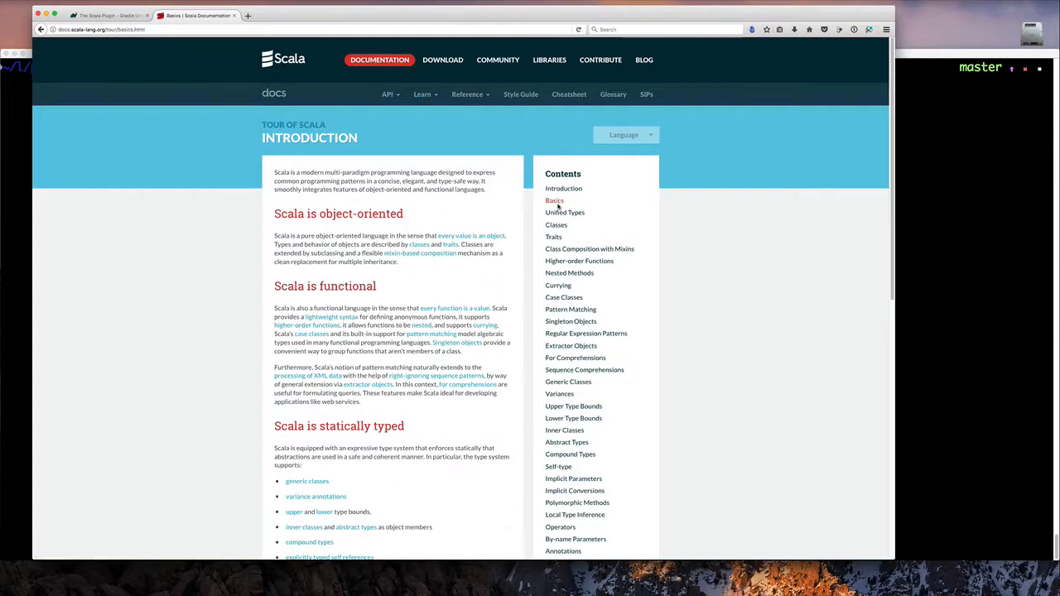
pyautogui.click(565, 212)
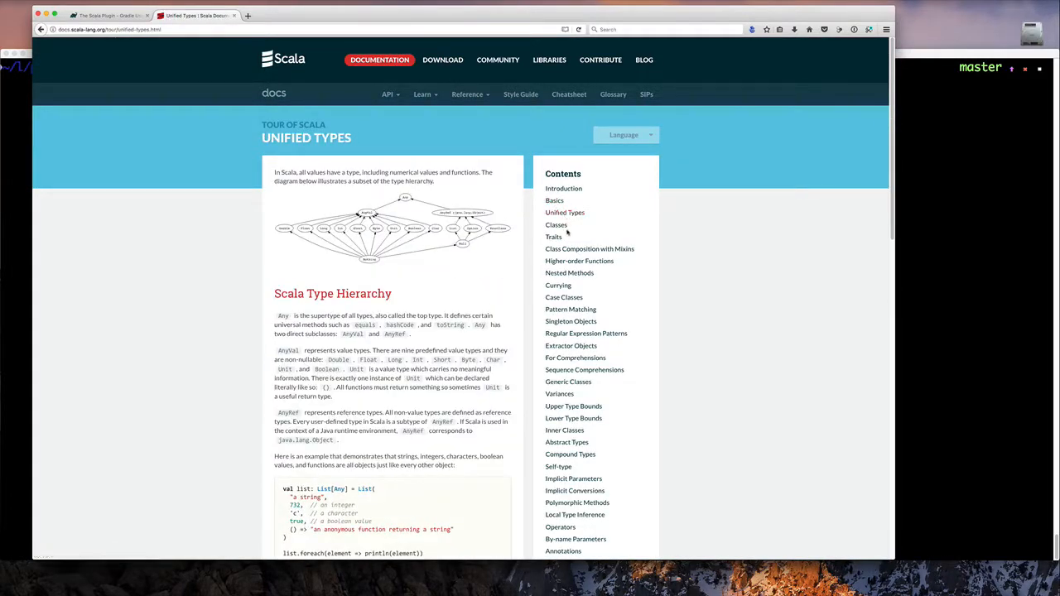
pyautogui.moveTo(466, 276)
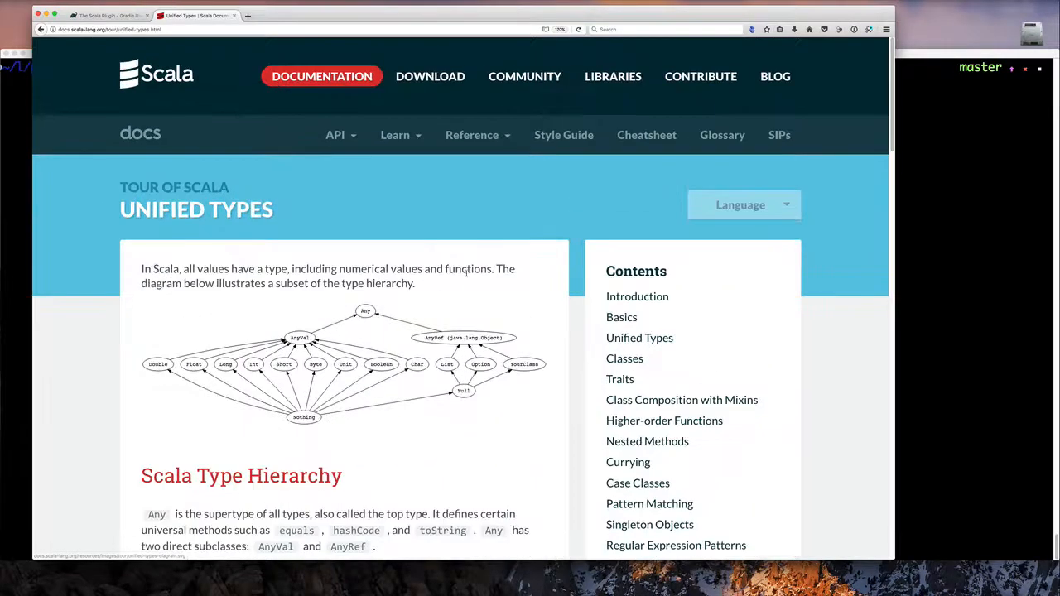
pyautogui.scroll(-3)
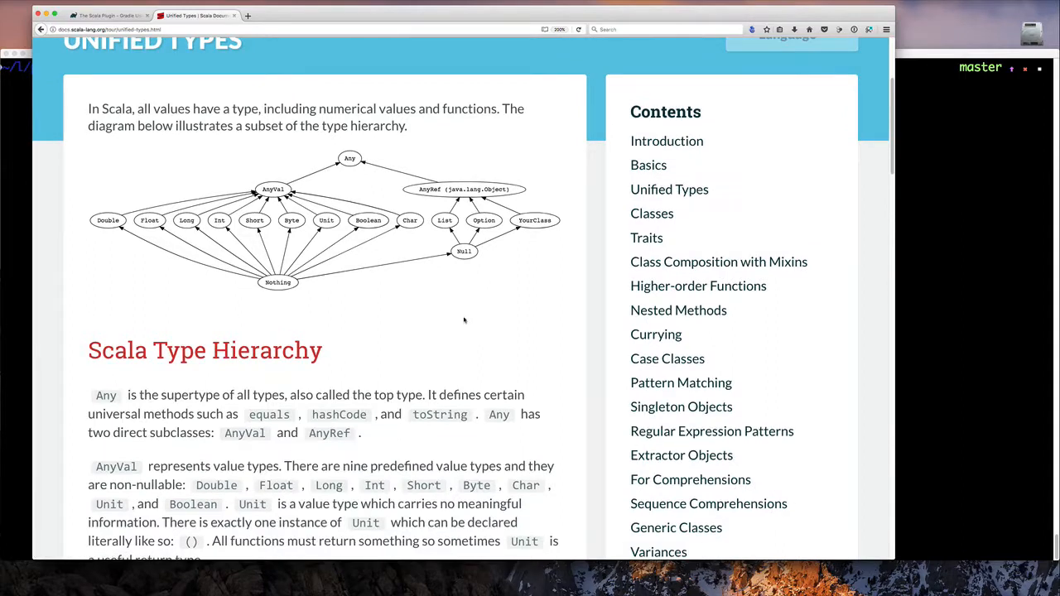